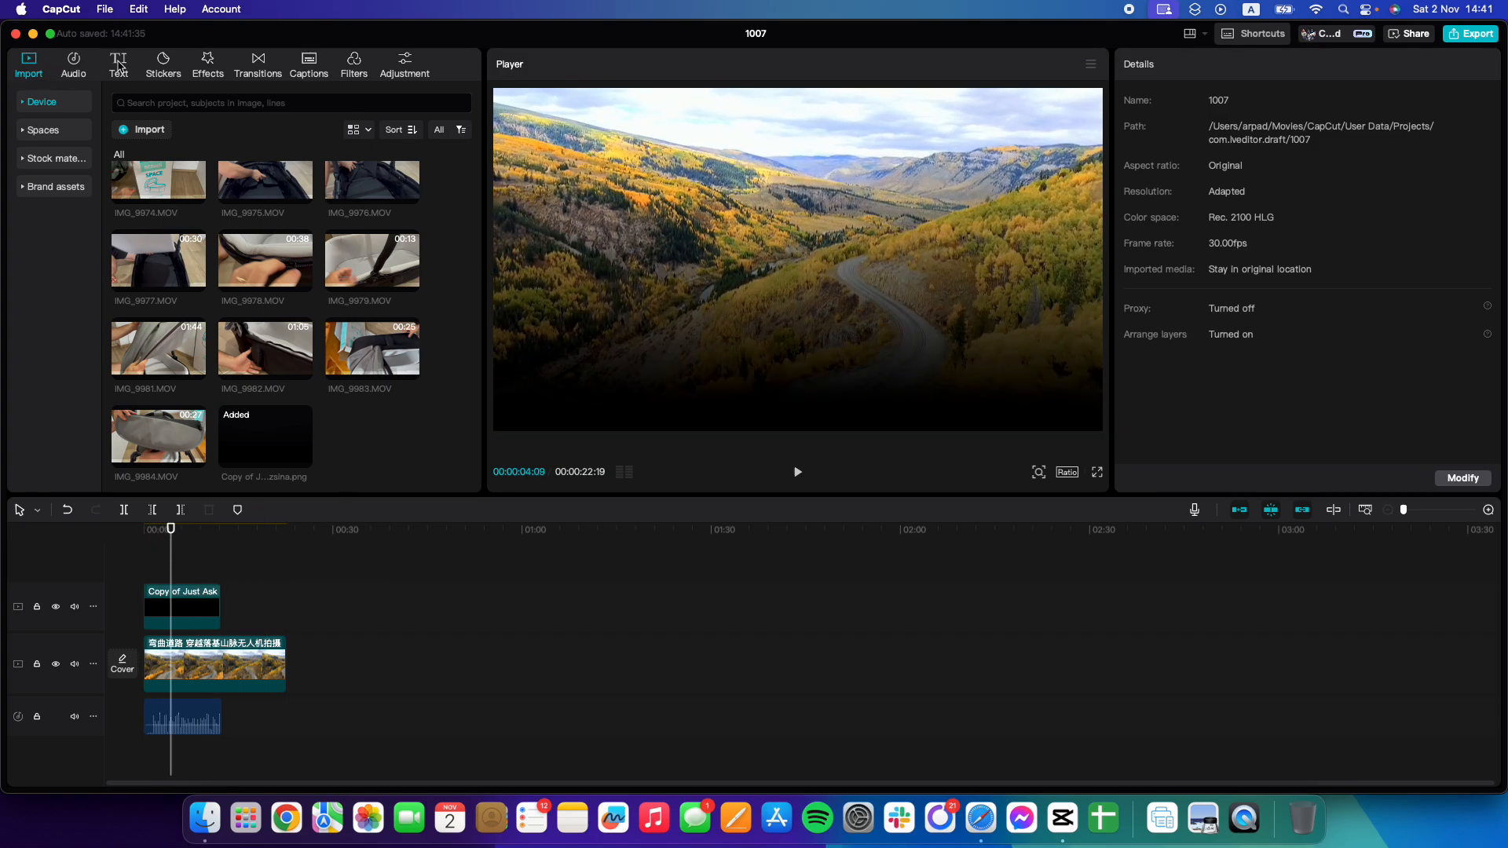
# Switch to CapCut's Text tools showing default text and auto captions options.
pyautogui.click(119, 64)
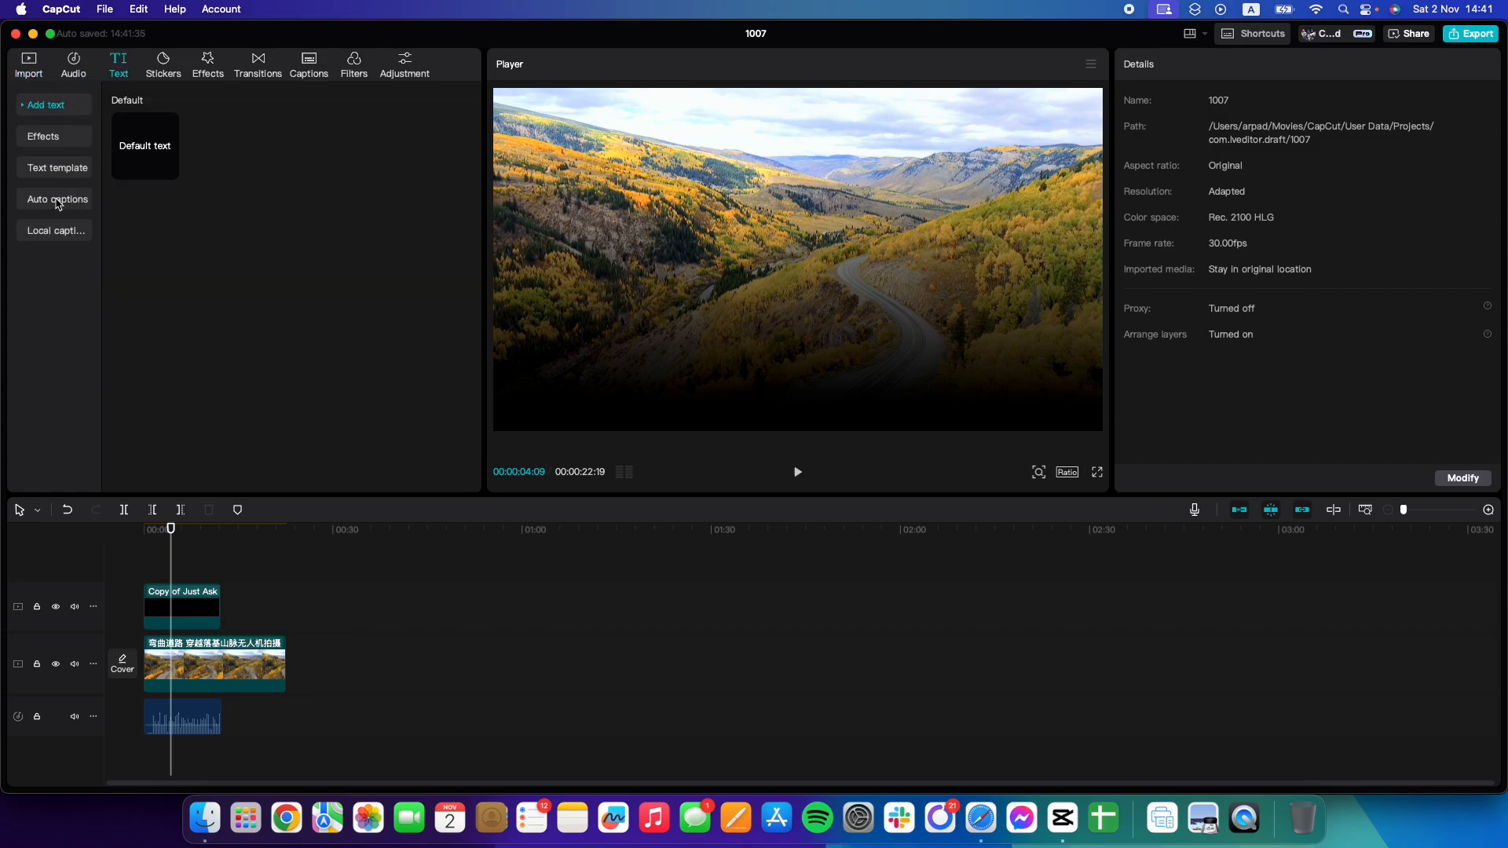
# Generate bilingual auto captions with English spoken language and Kazakh as the second language.
pyautogui.click(57, 199)
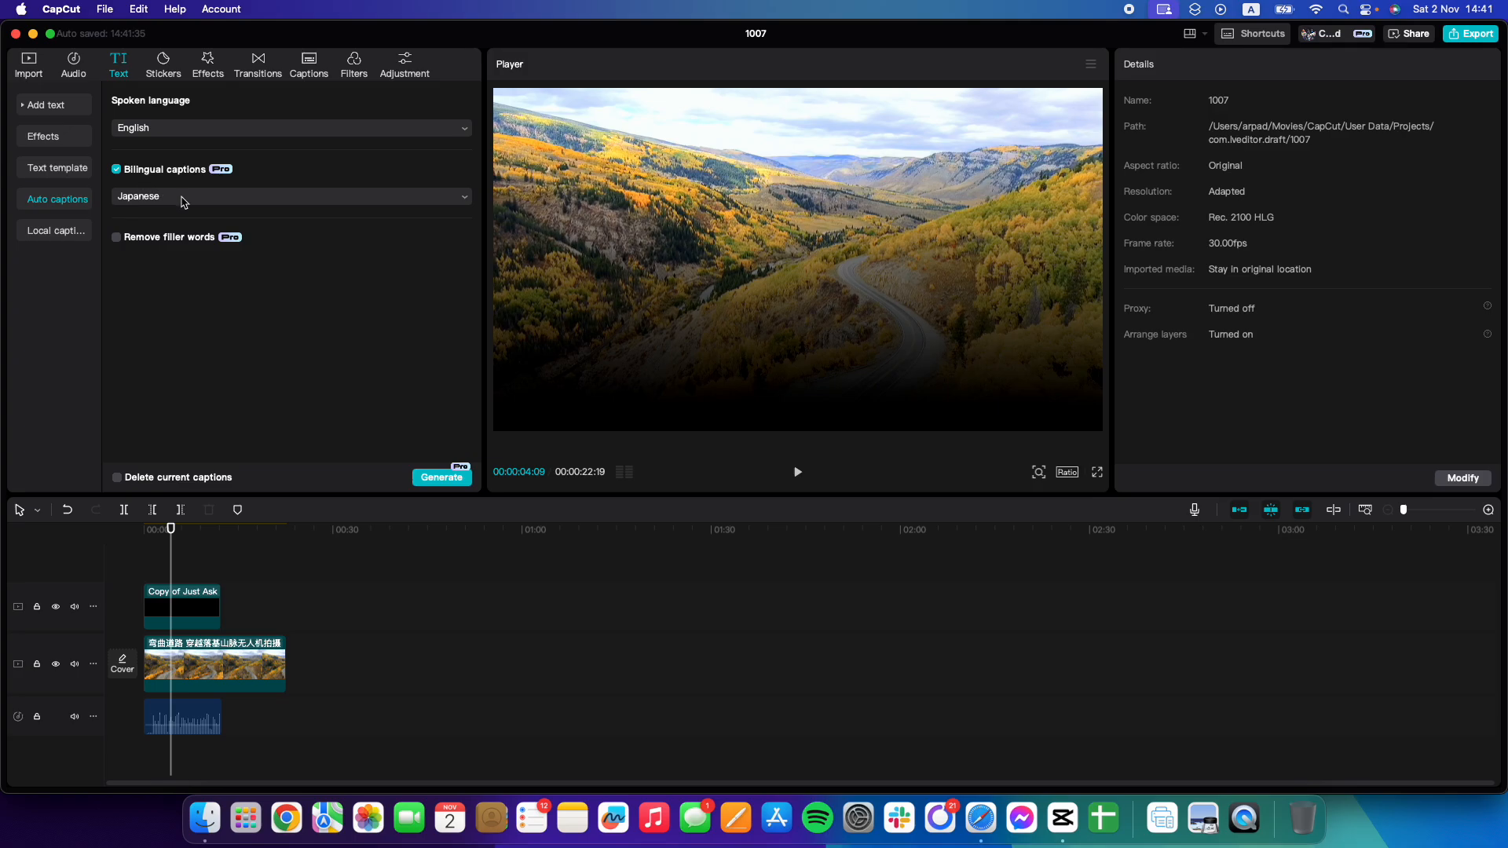
pyautogui.click(288, 196)
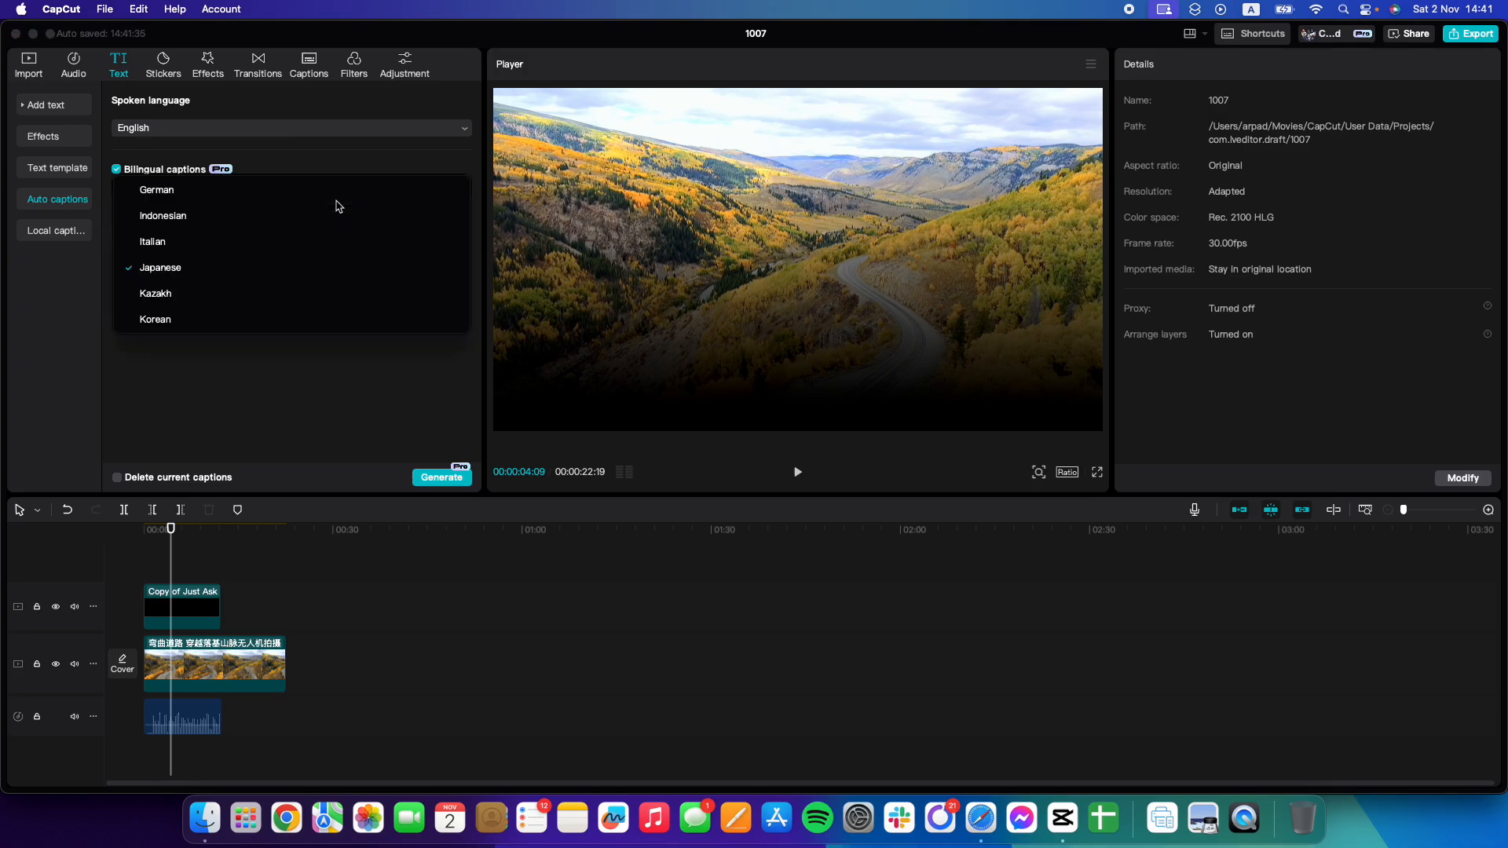
pyautogui.click(154, 293)
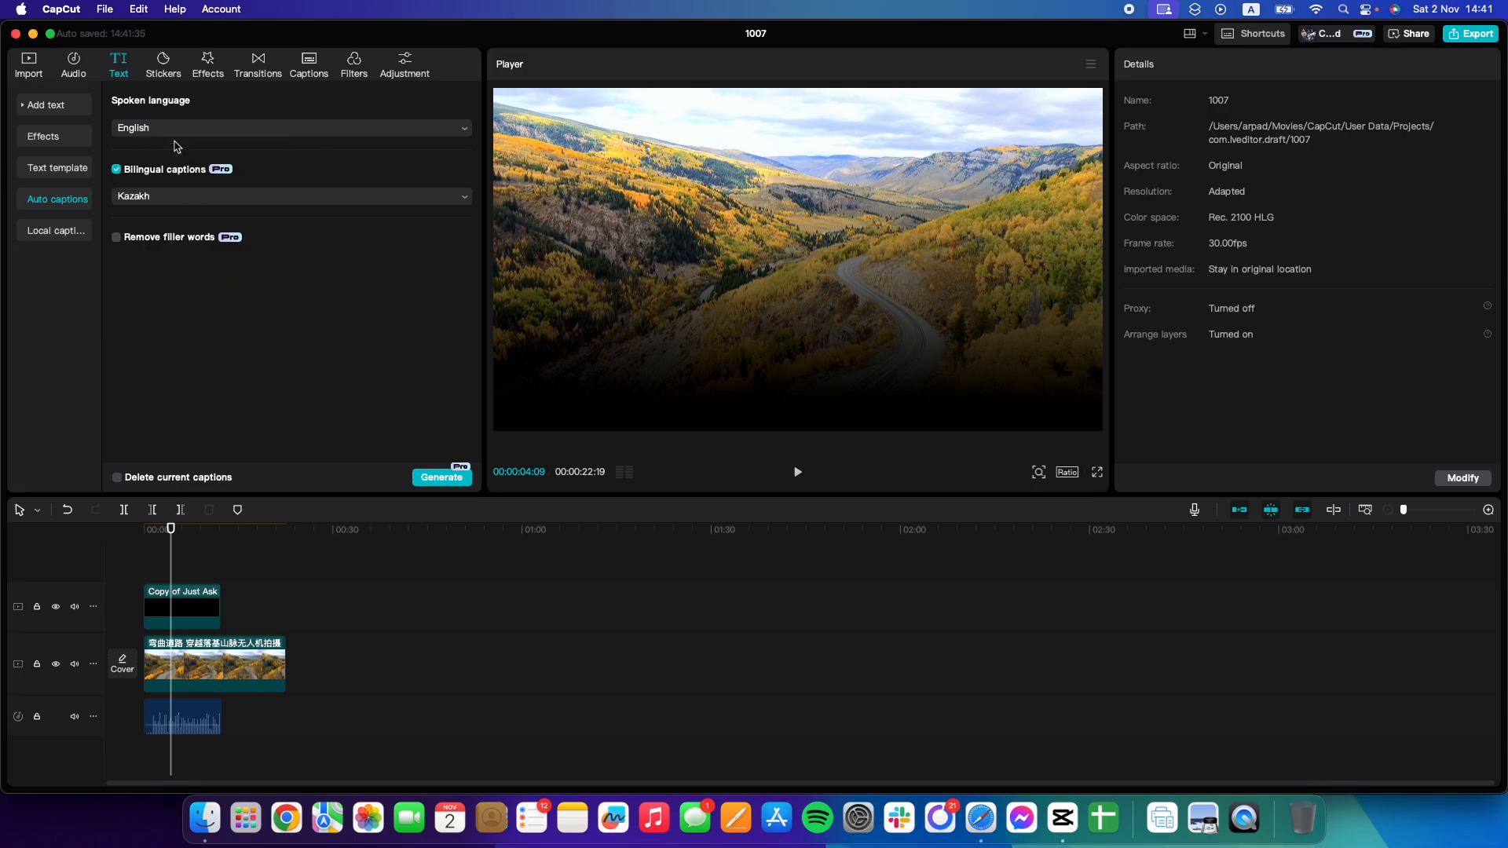
pyautogui.click(442, 476)
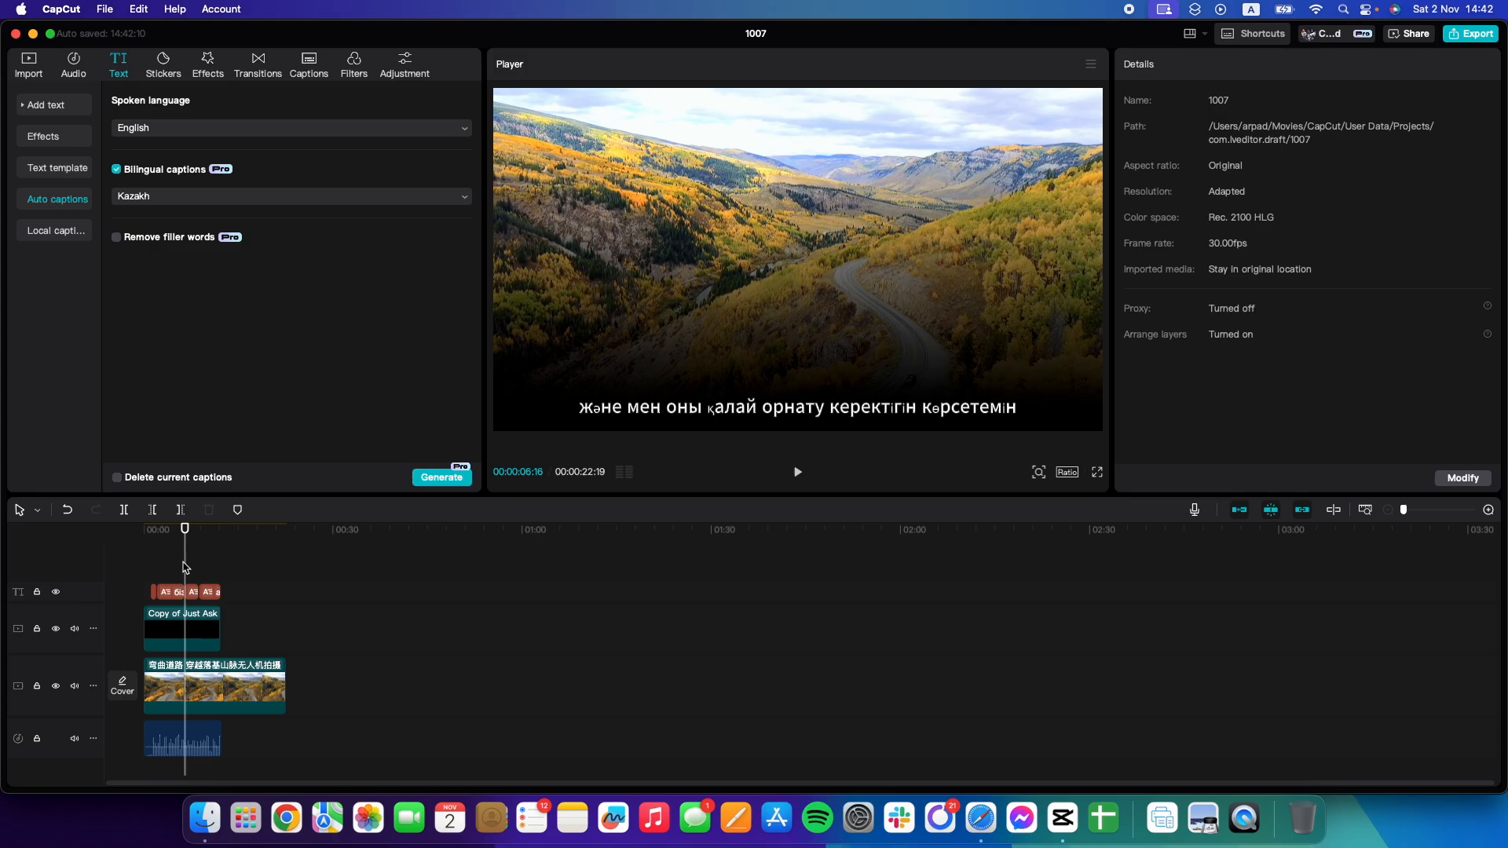
pyautogui.moveTo(430, 529)
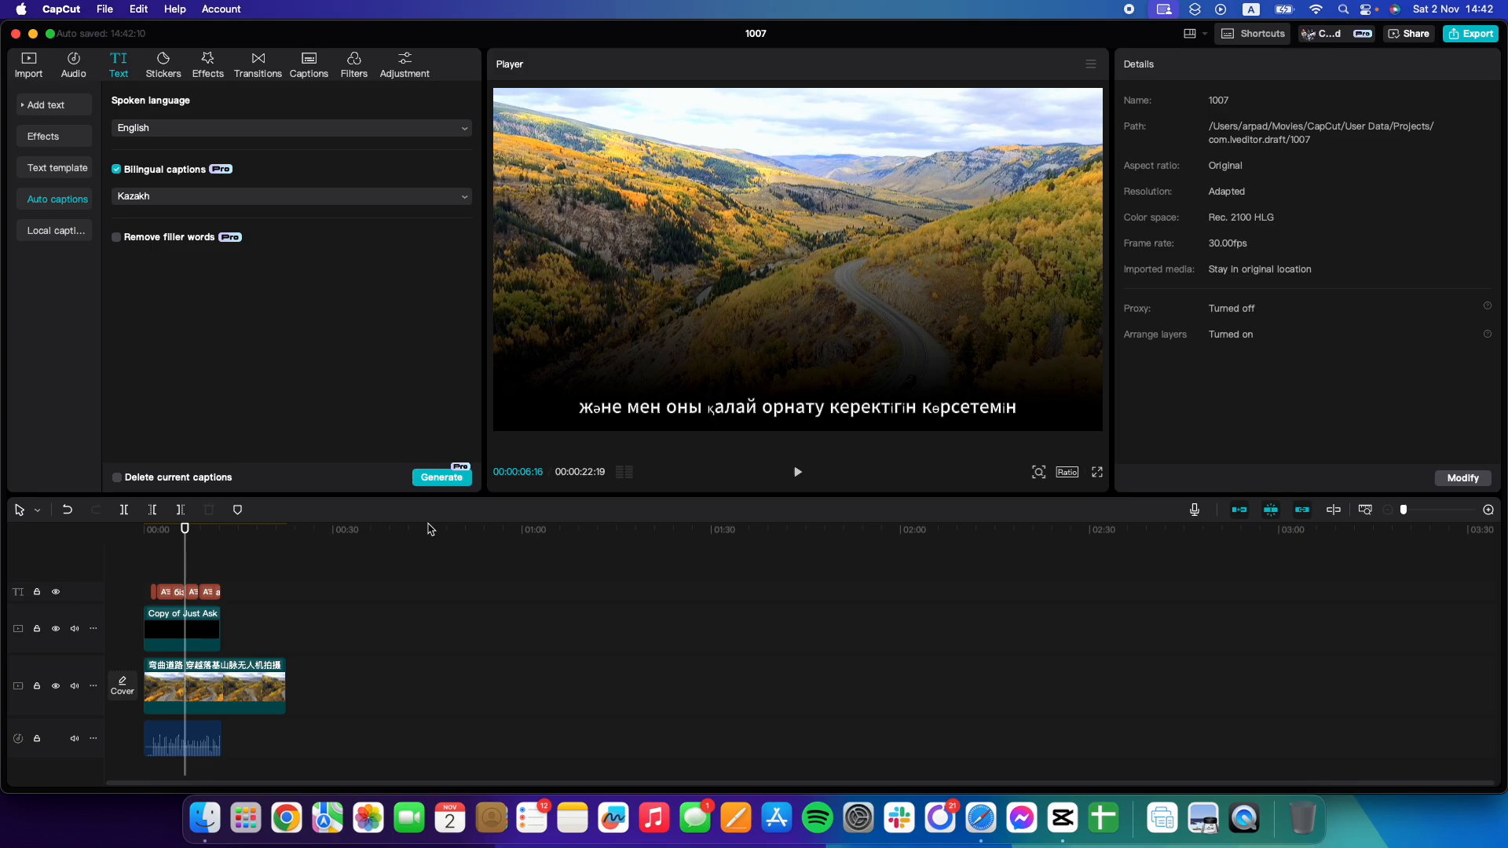
pyautogui.moveTo(1108, 27)
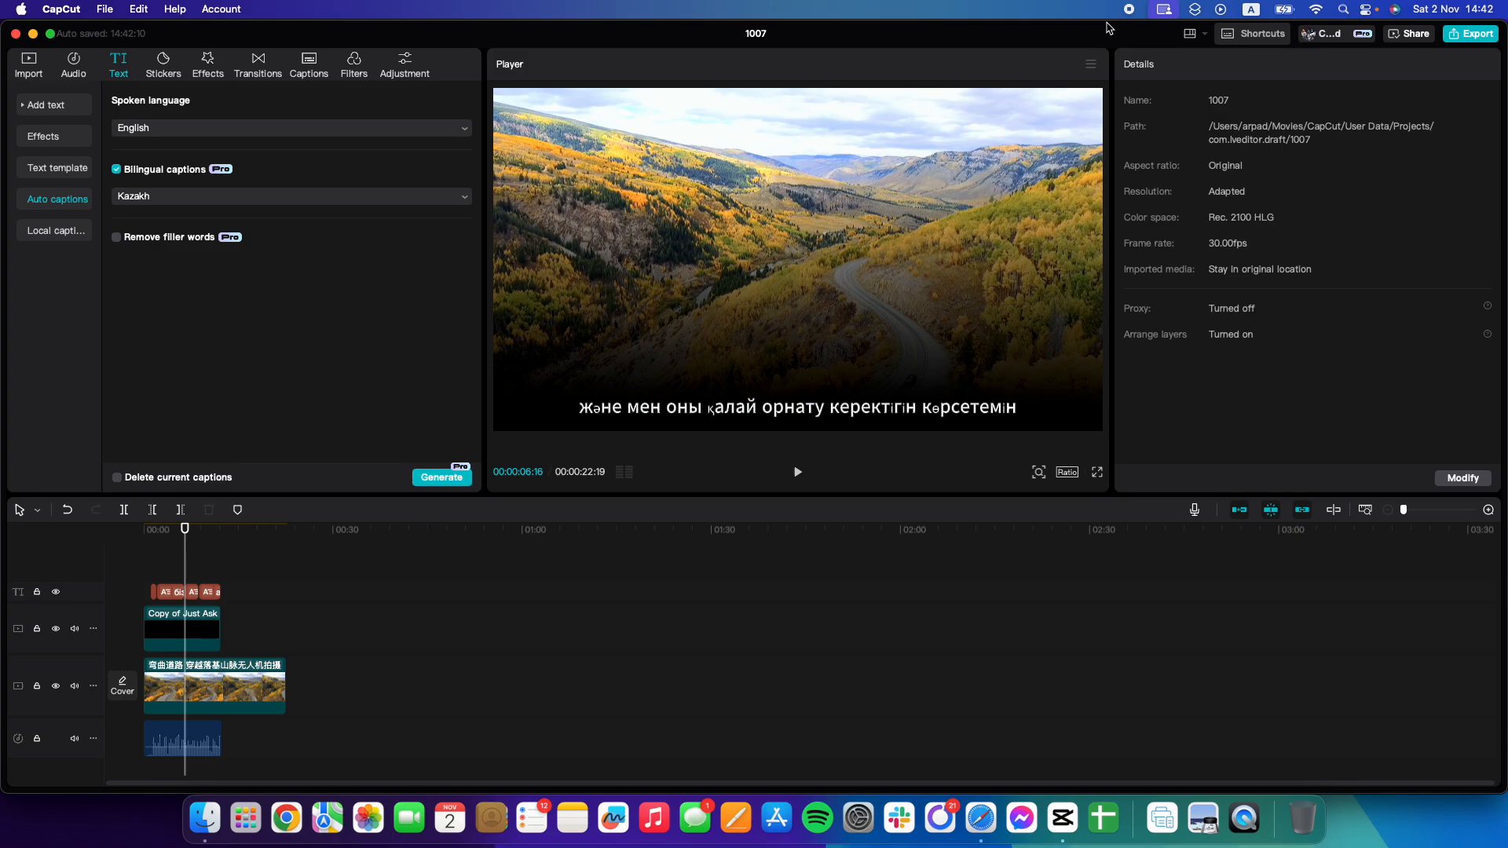